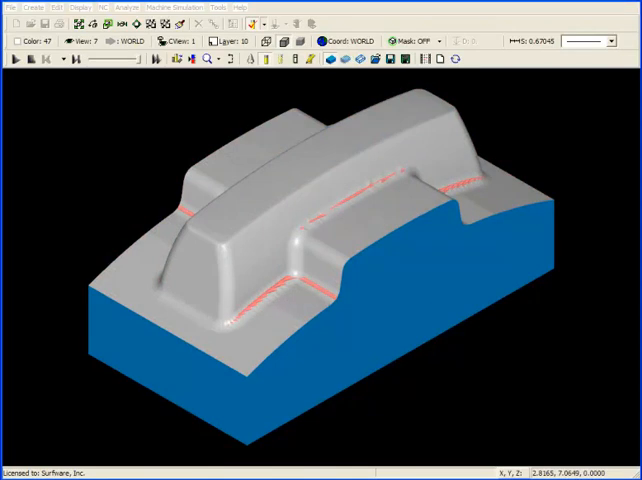
mouse_move(455, 335)
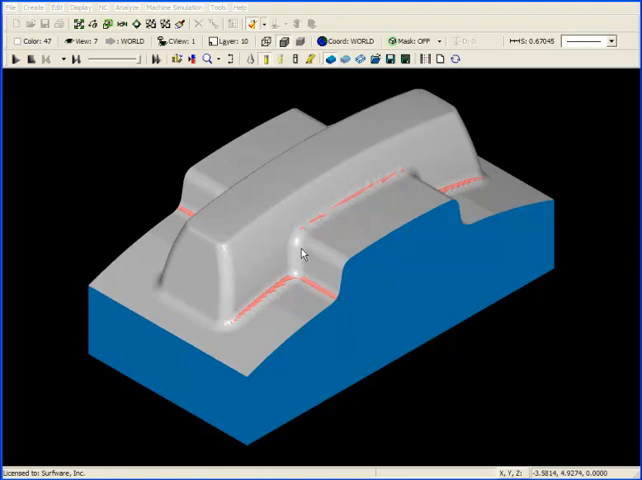
mouse_move(477, 187)
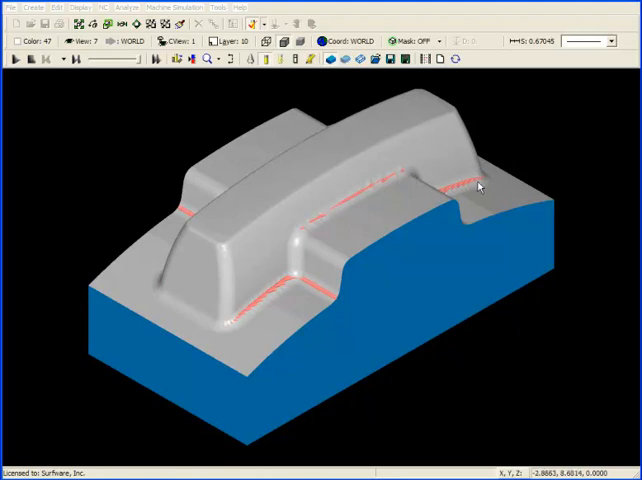
mouse_move(200, 211)
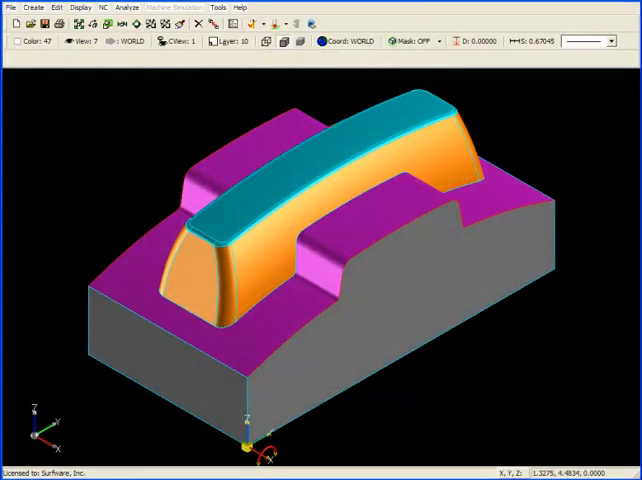
mouse_move(611, 315)
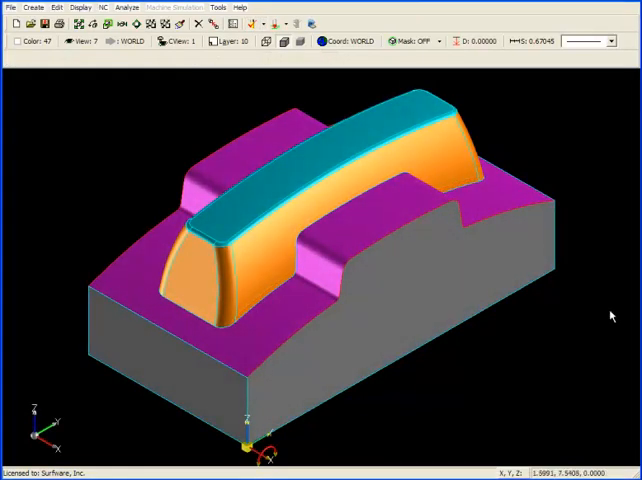
Step: Open the NC menu's 3 Axis operations submenu with the surface model displayed
left_click(102, 6)
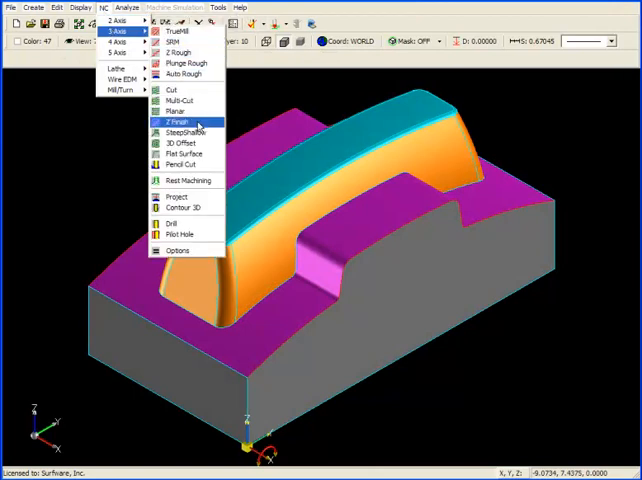
mouse_move(185, 180)
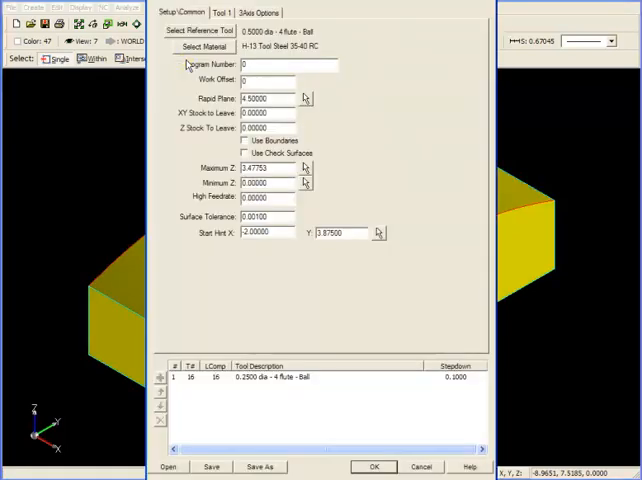
mouse_move(188, 63)
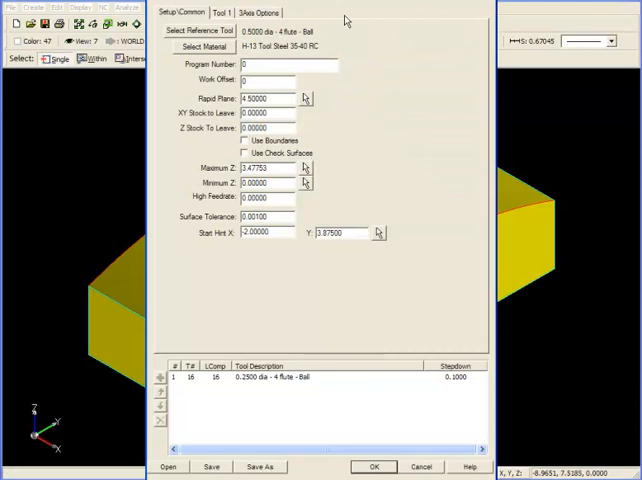
mouse_move(200, 35)
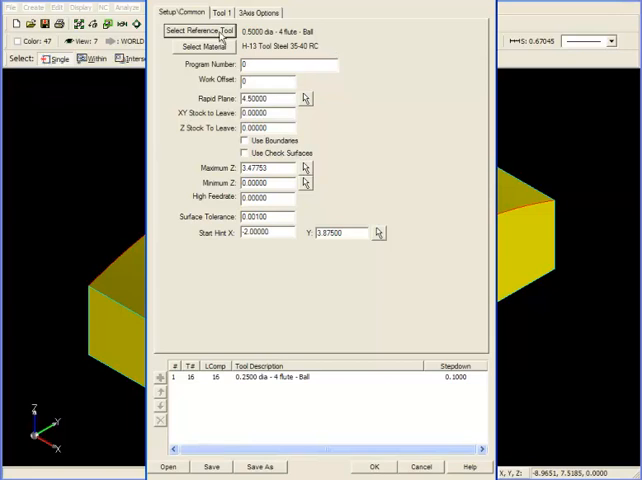
left_click(199, 28)
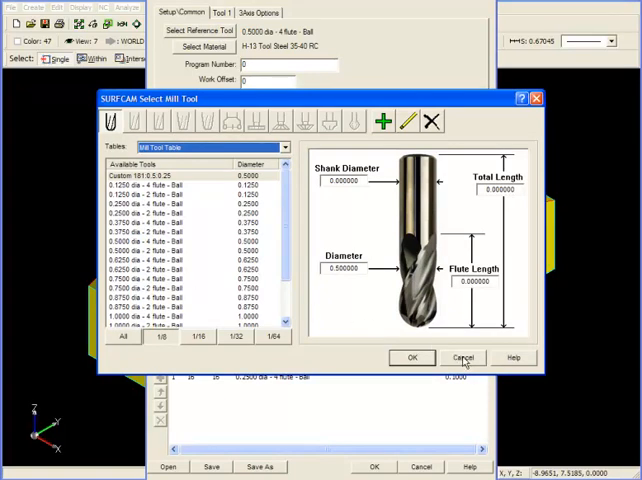
left_click(463, 357)
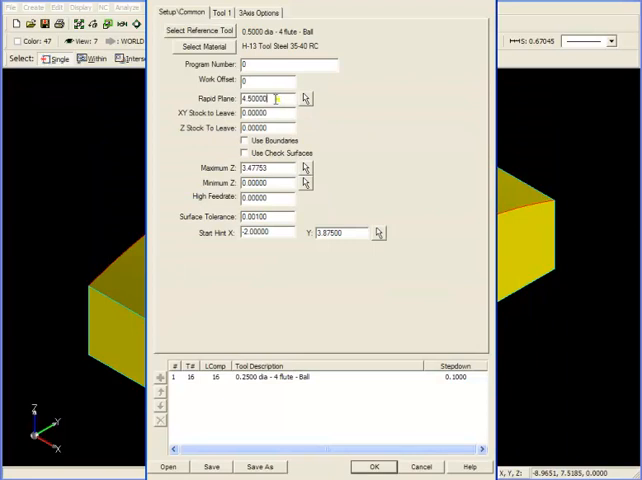
Step: Select the Z stock-to-leave field on the Setup/Common tab
left_click(283, 114)
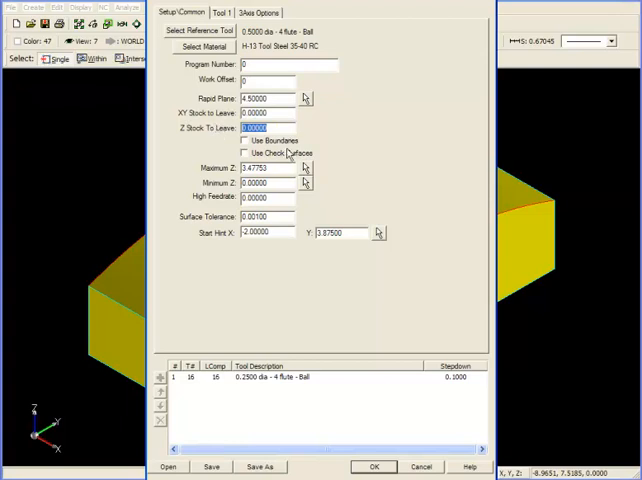
mouse_move(351, 168)
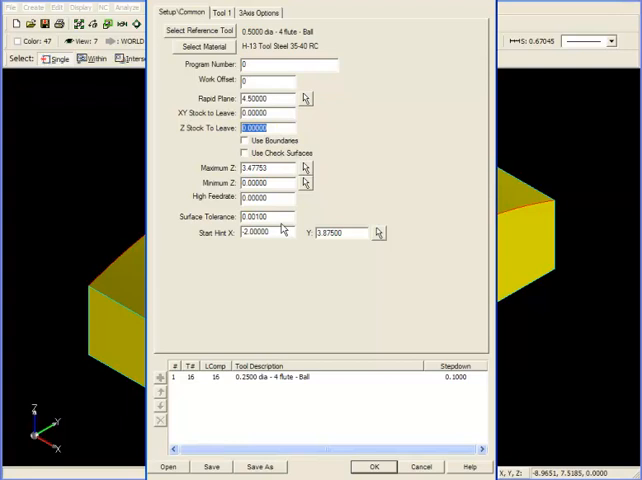
mouse_move(320, 218)
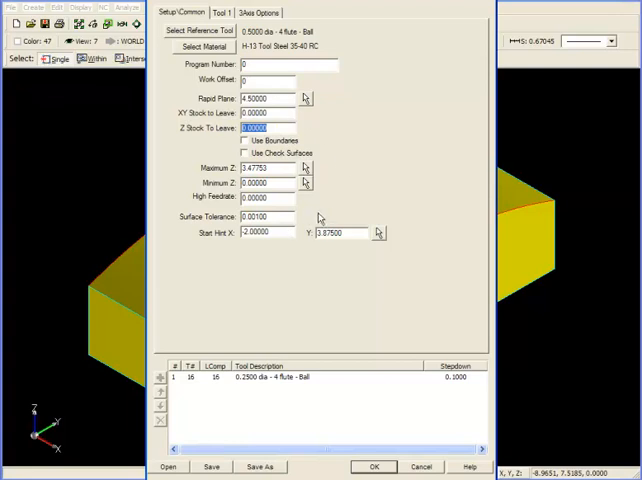
mouse_move(238, 167)
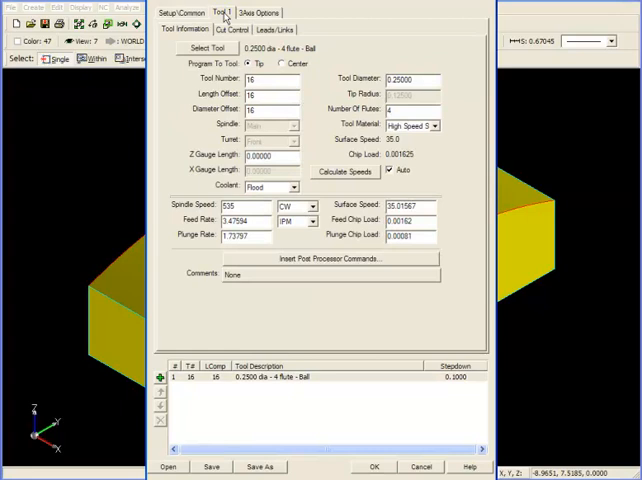
Step: Pick the 0.2500-diameter 4-flute ball end mill from the library and set offset 16
left_click(199, 49)
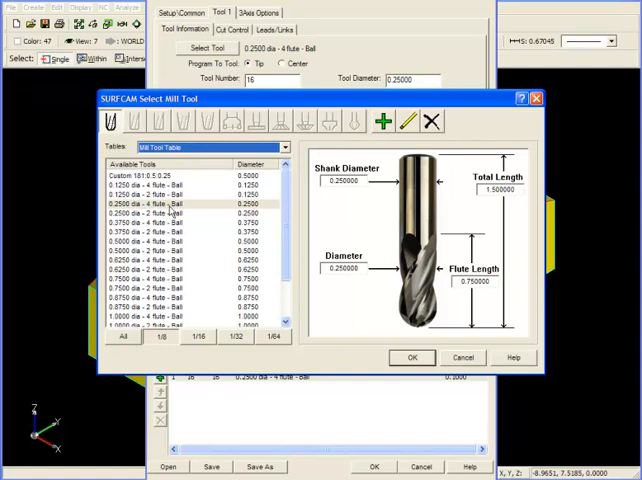
left_click(165, 202)
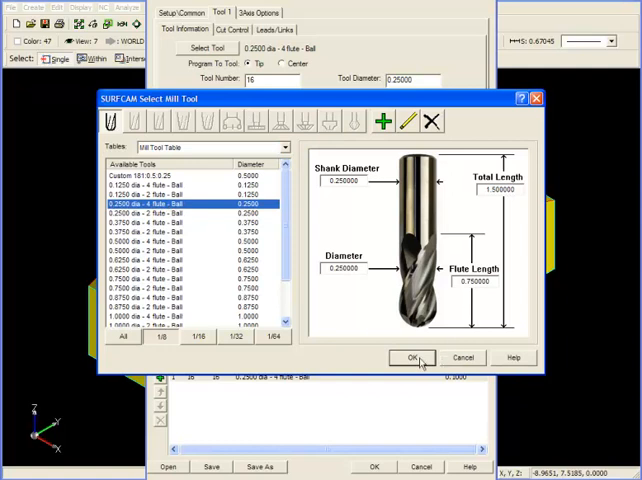
left_click(411, 357)
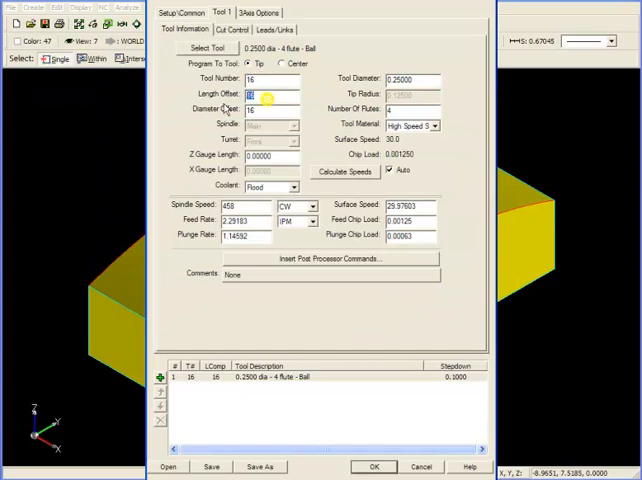
left_click(268, 108)
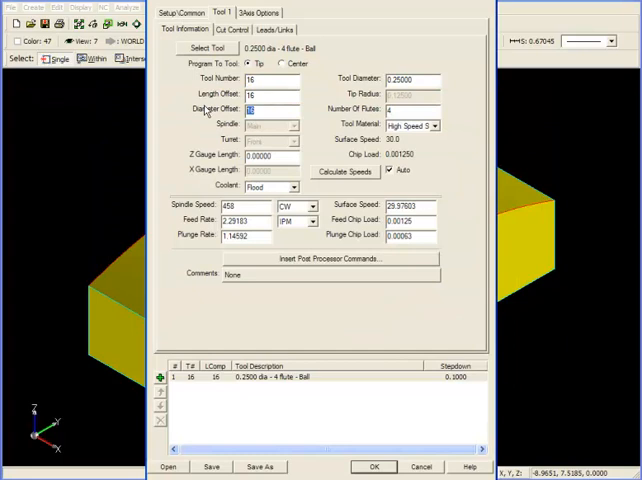
mouse_move(322, 99)
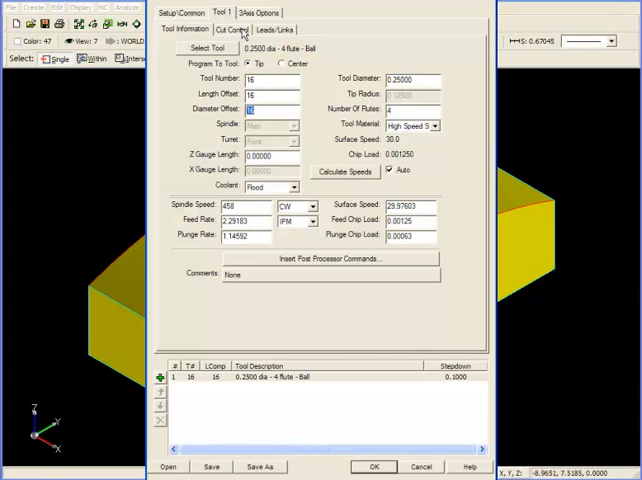
Step: Enter 0.02 for Stepdown and Stepover on the Cut Control tab
left_click(224, 28)
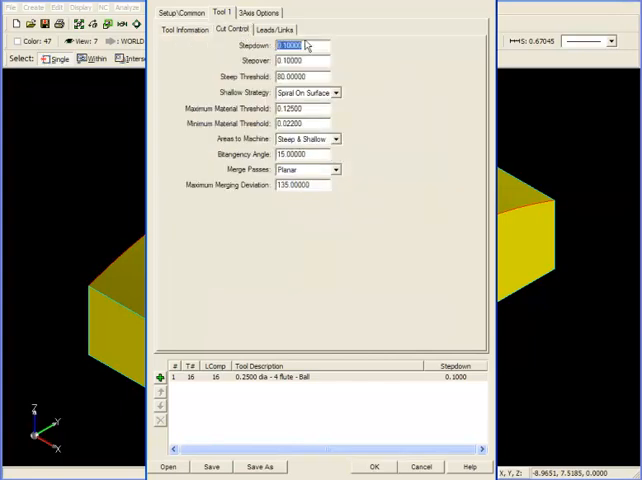
left_click(300, 61)
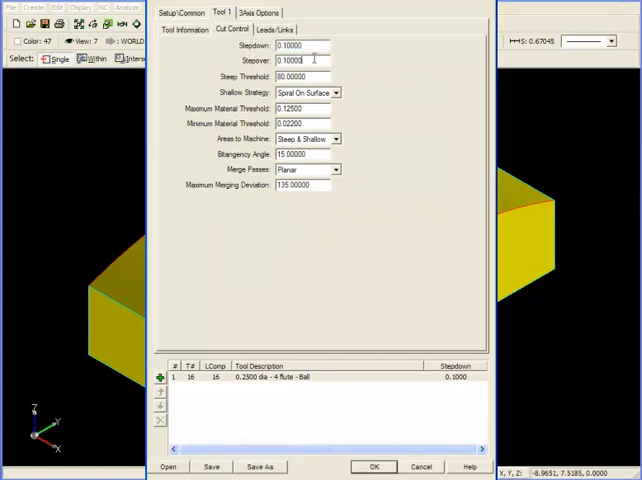
left_click(300, 60)
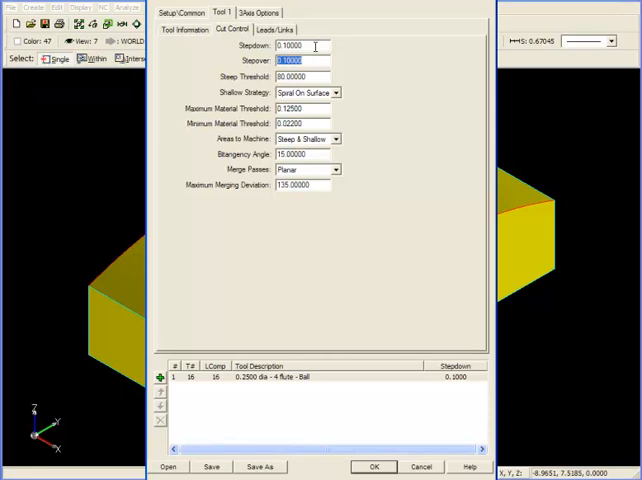
left_click(302, 47)
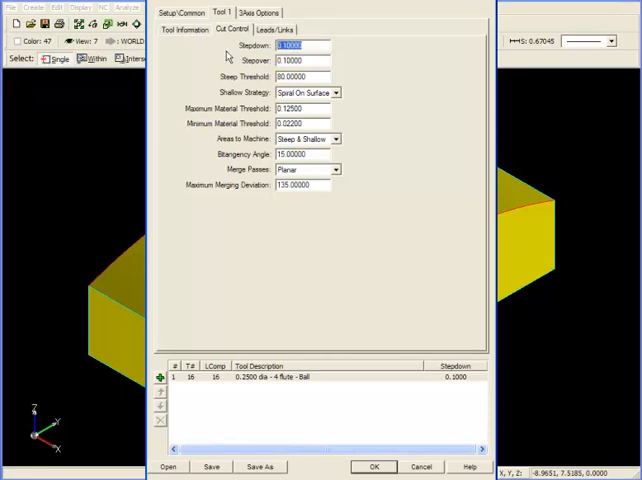
type("02")
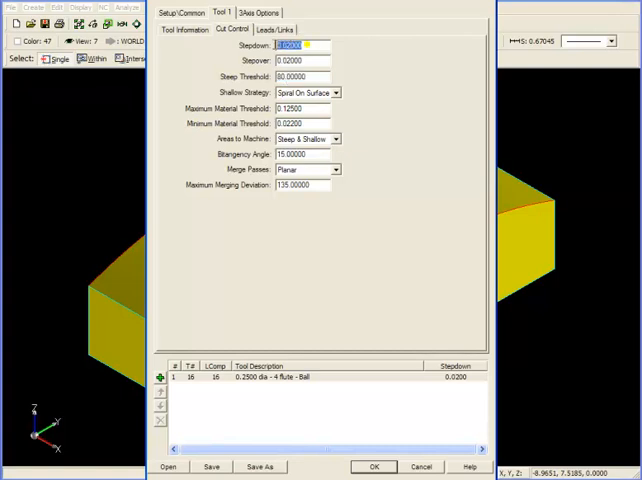
left_click(300, 60)
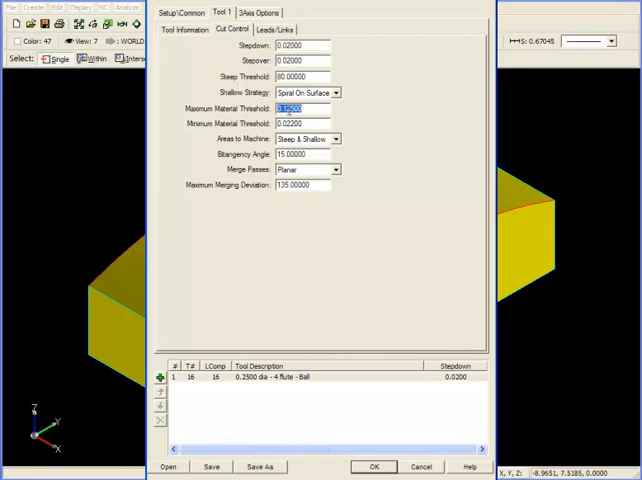
Step: Check the material threshold and keep Areas to Machine at Steep & Shallow
left_click(302, 123)
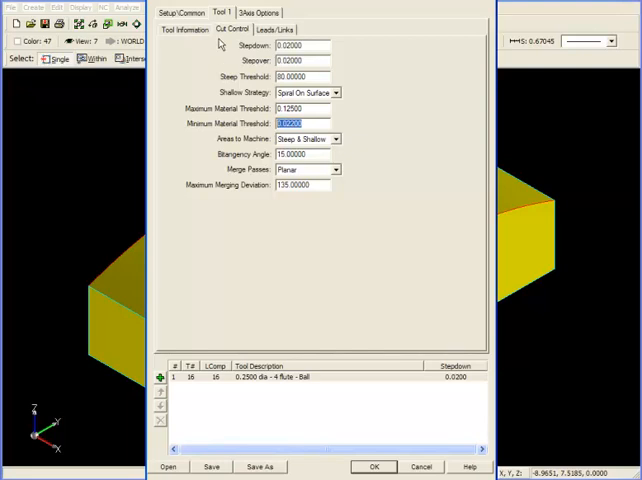
mouse_move(343, 143)
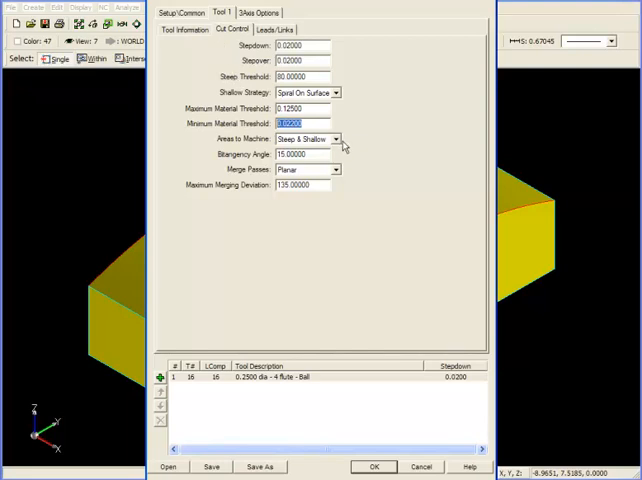
left_click(338, 138)
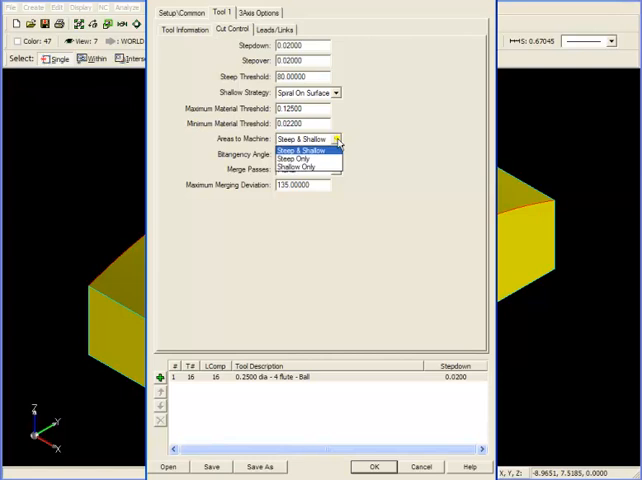
mouse_move(305, 167)
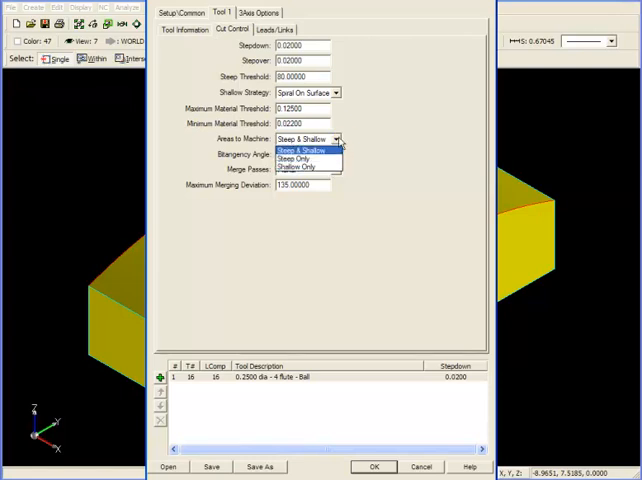
left_click(303, 149)
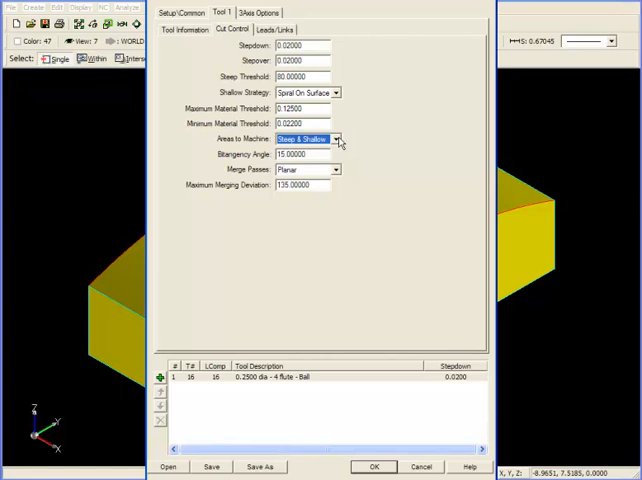
mouse_move(415, 317)
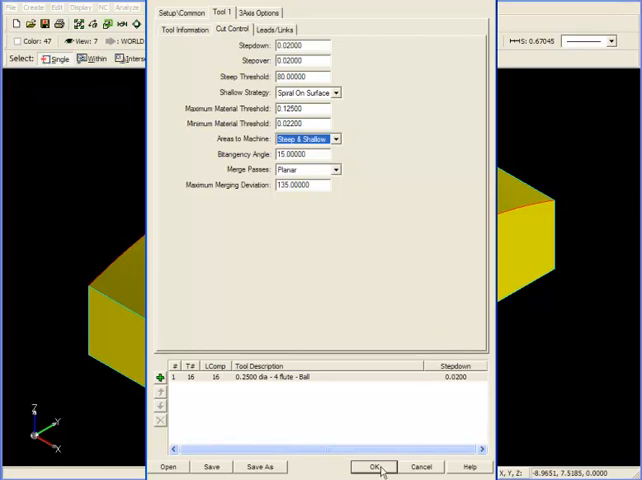
Step: Accept the operation dialog to calculate the rest toolpath along the fillet corners
left_click(374, 466)
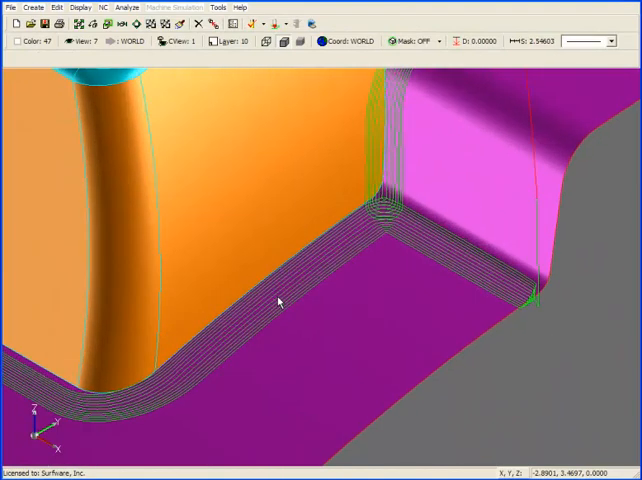
mouse_move(303, 248)
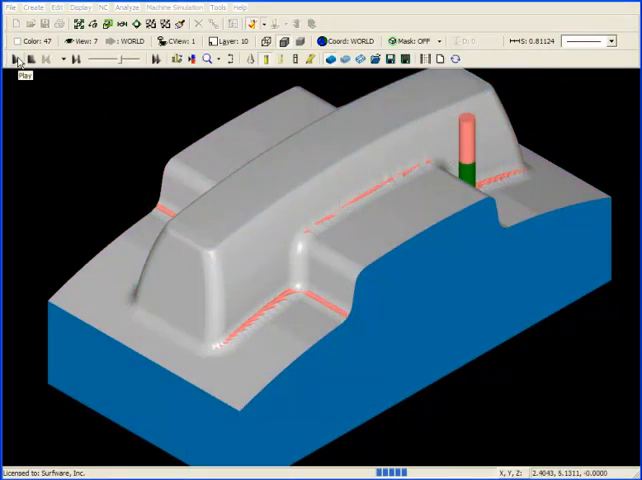
Step: Play the machine simulation of the ball mill cutting along the fillets
left_click(10, 58)
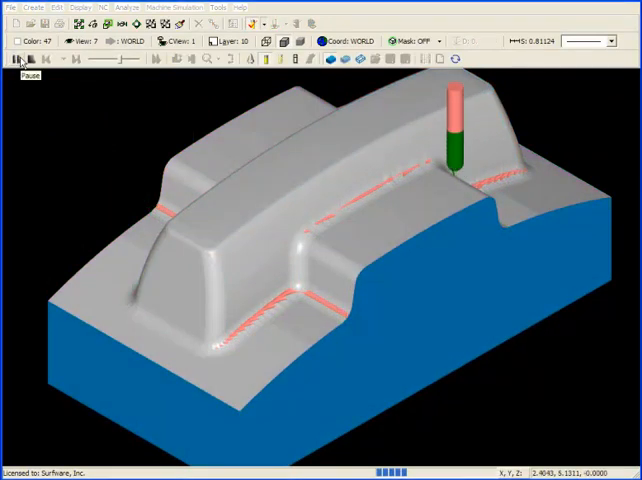